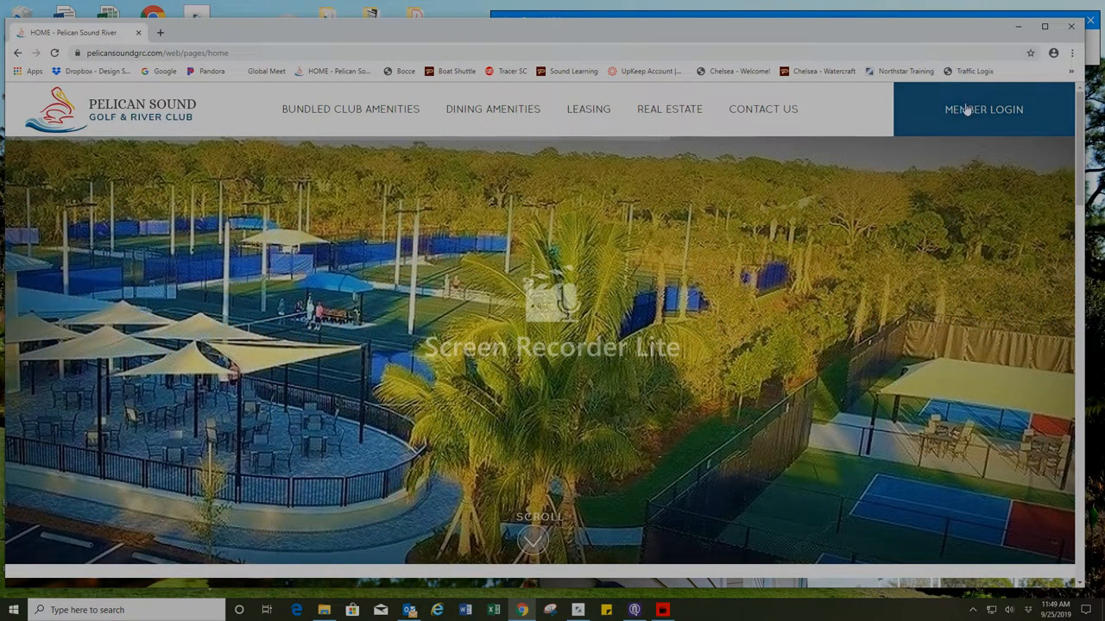
left_click(983, 109)
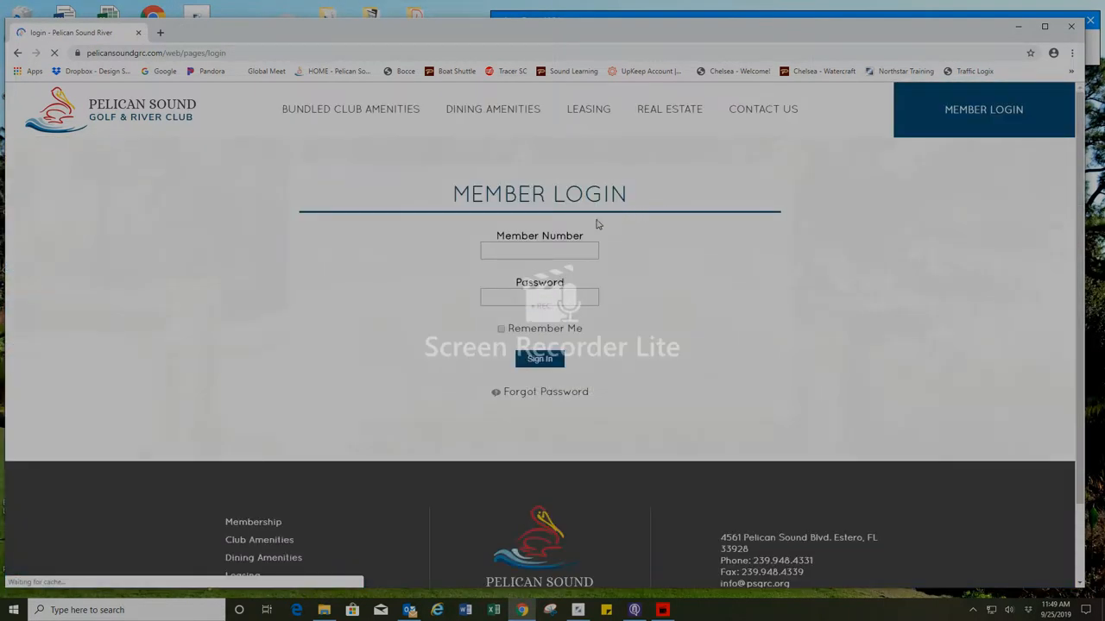
type("82")
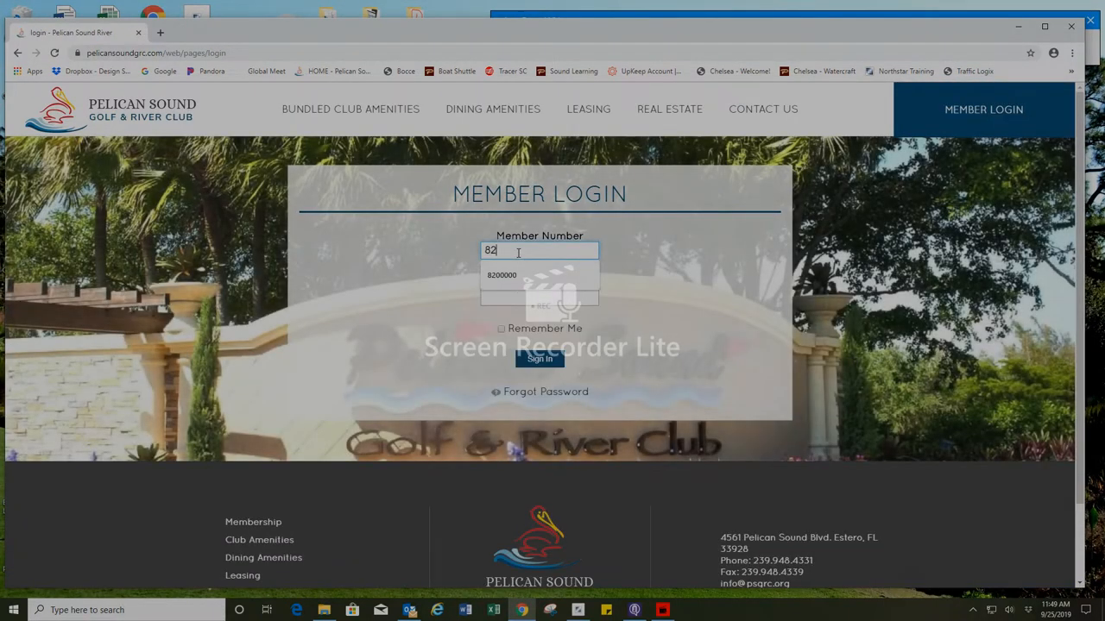
left_click(539, 274)
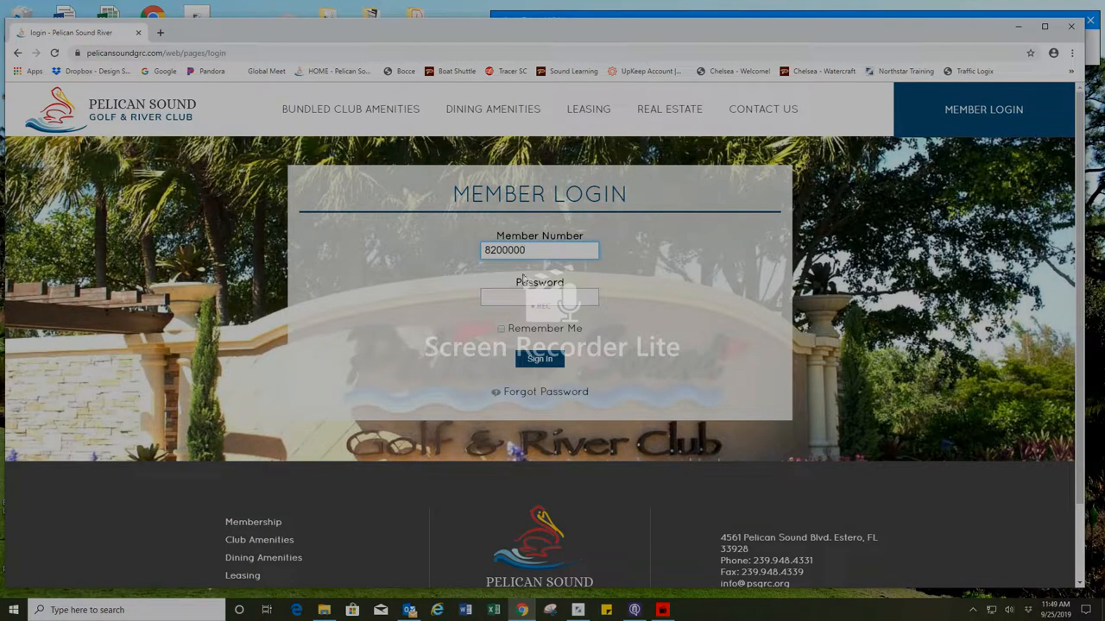
type("••••")
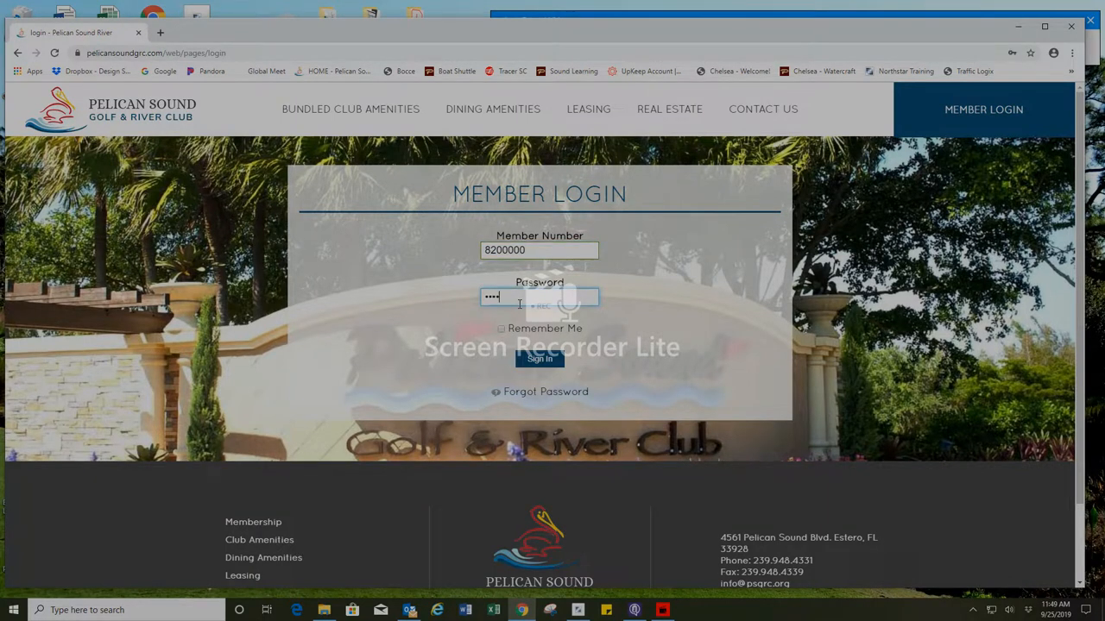
left_click(539, 359)
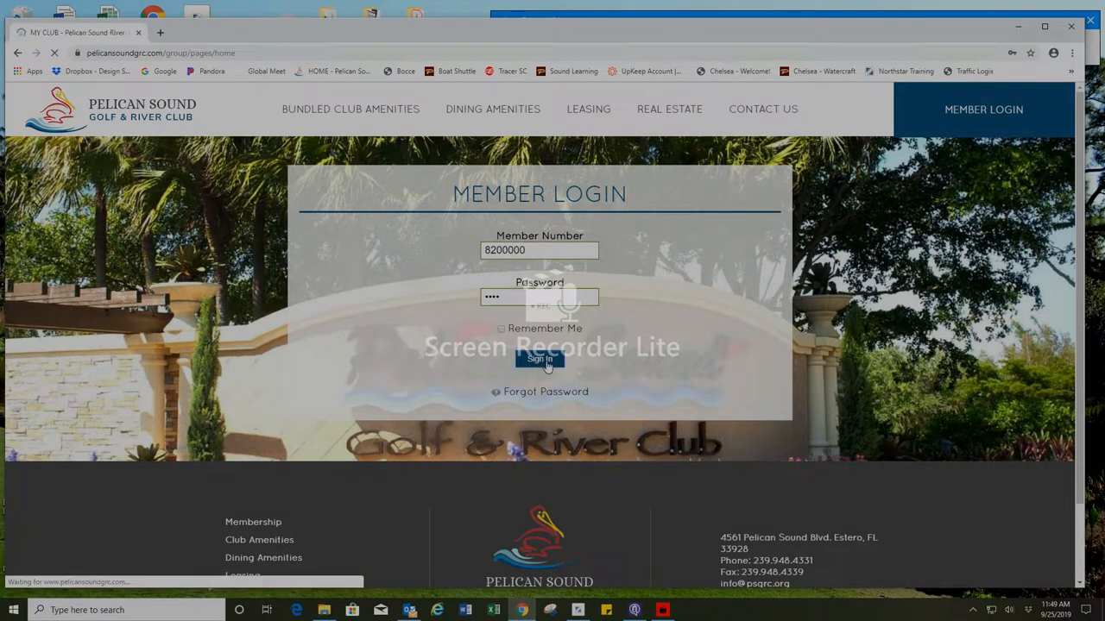
left_click(539, 359)
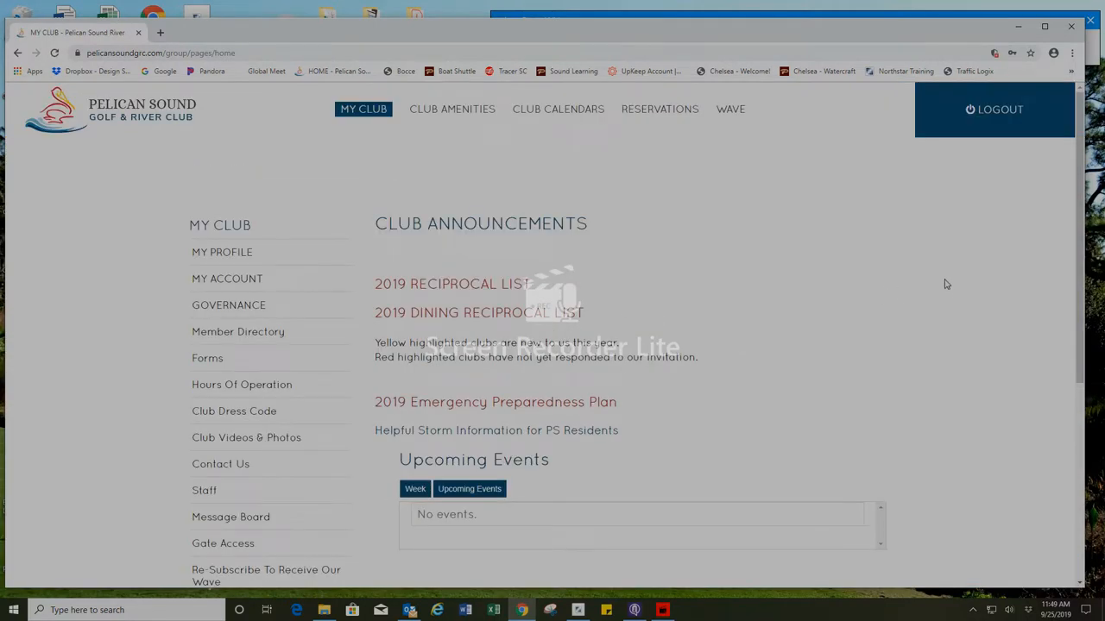
mouse_move(558, 109)
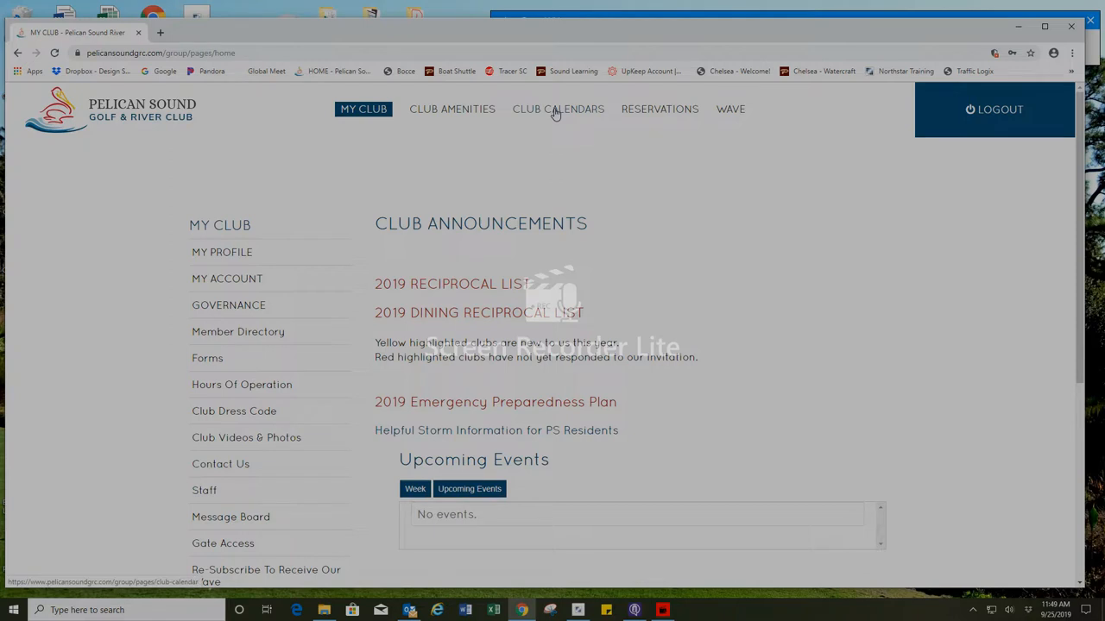
Step: Go to Club Calendars to view the September 2019 month calendar
left_click(558, 109)
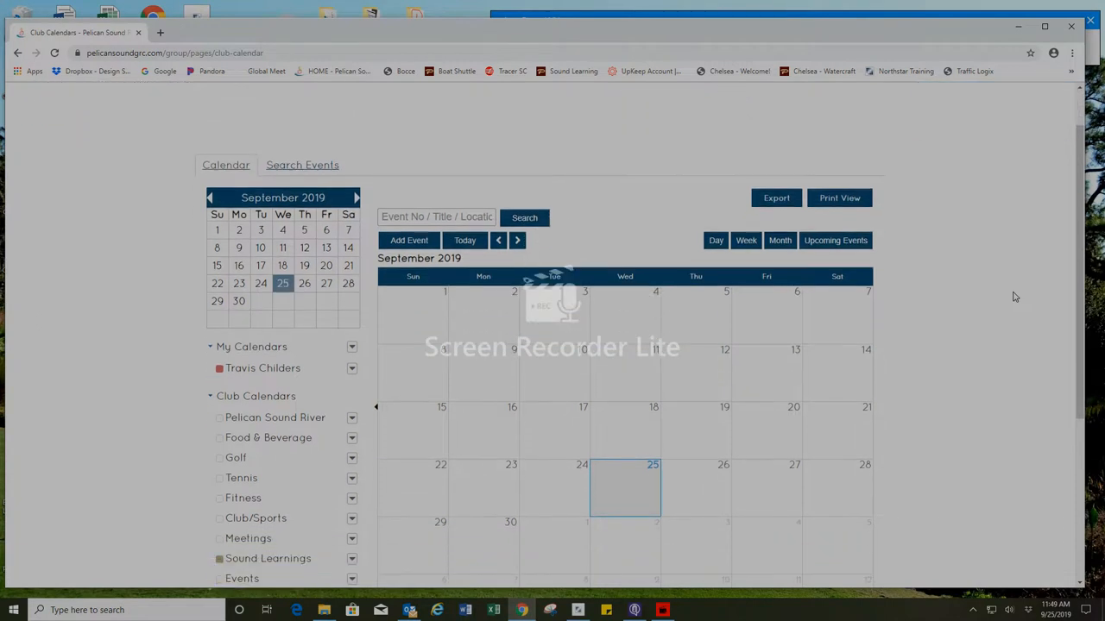
scroll("down", 3)
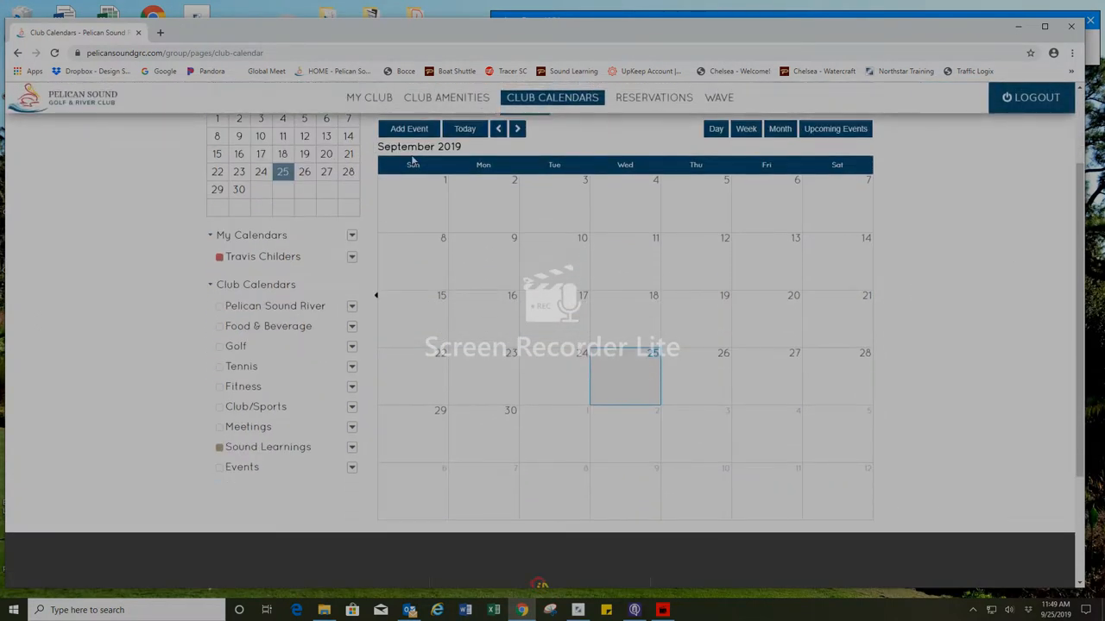
mouse_move(599, 371)
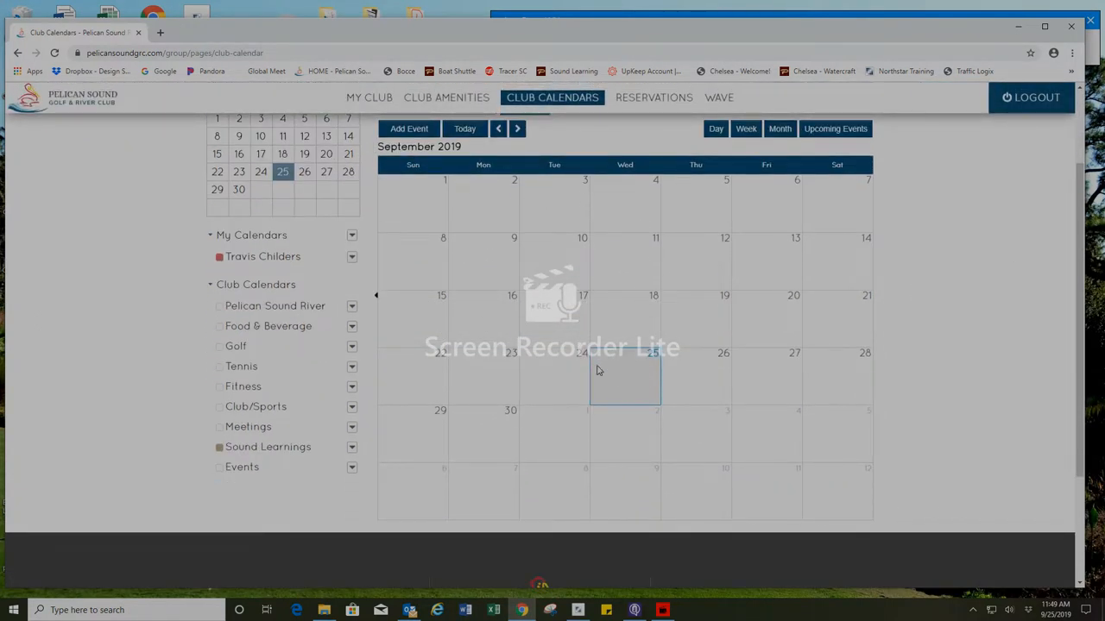
mouse_move(636, 380)
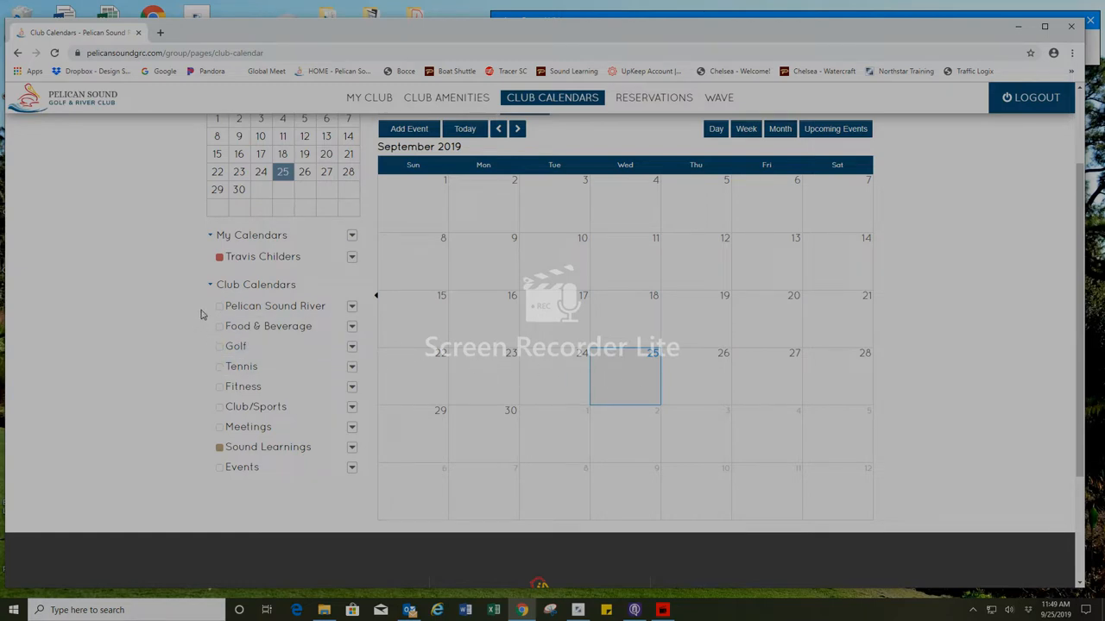
mouse_move(205, 421)
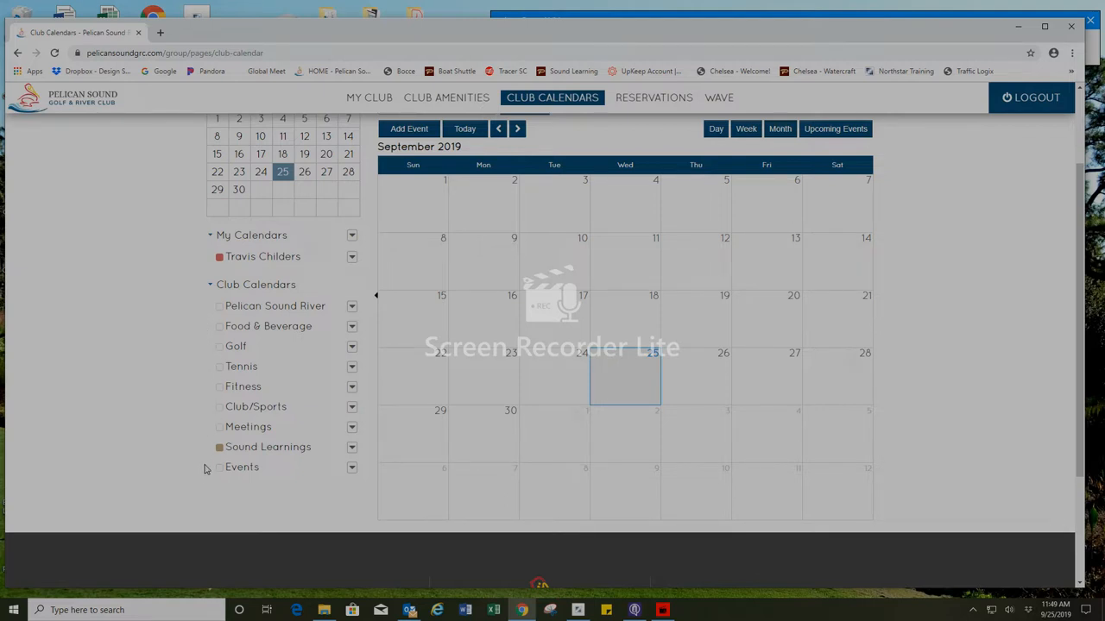
left_click(219, 326)
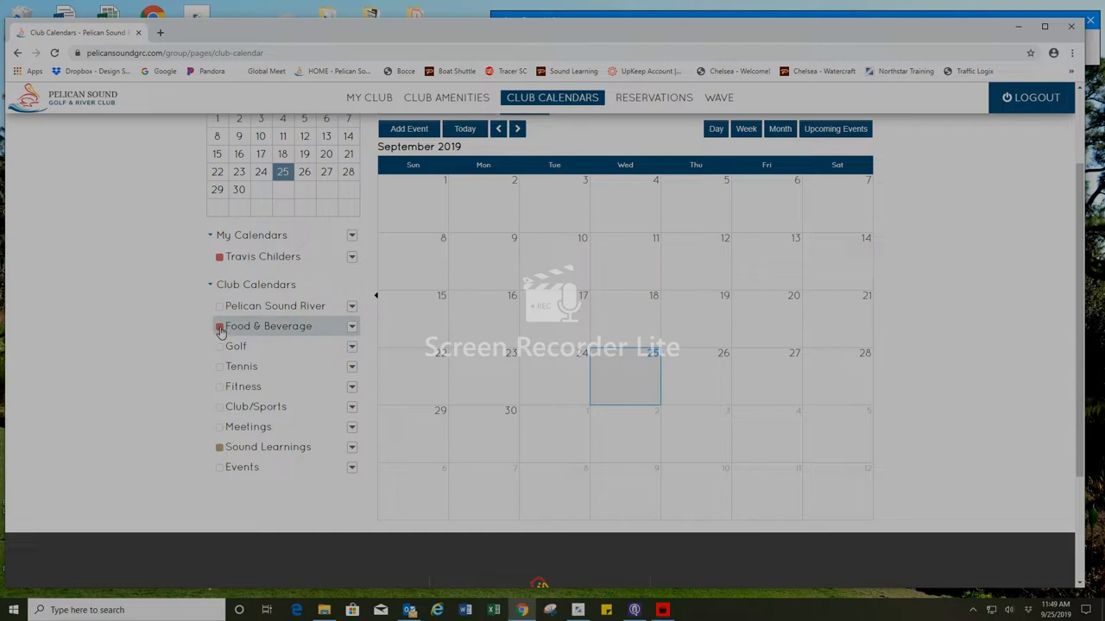
left_click(219, 326)
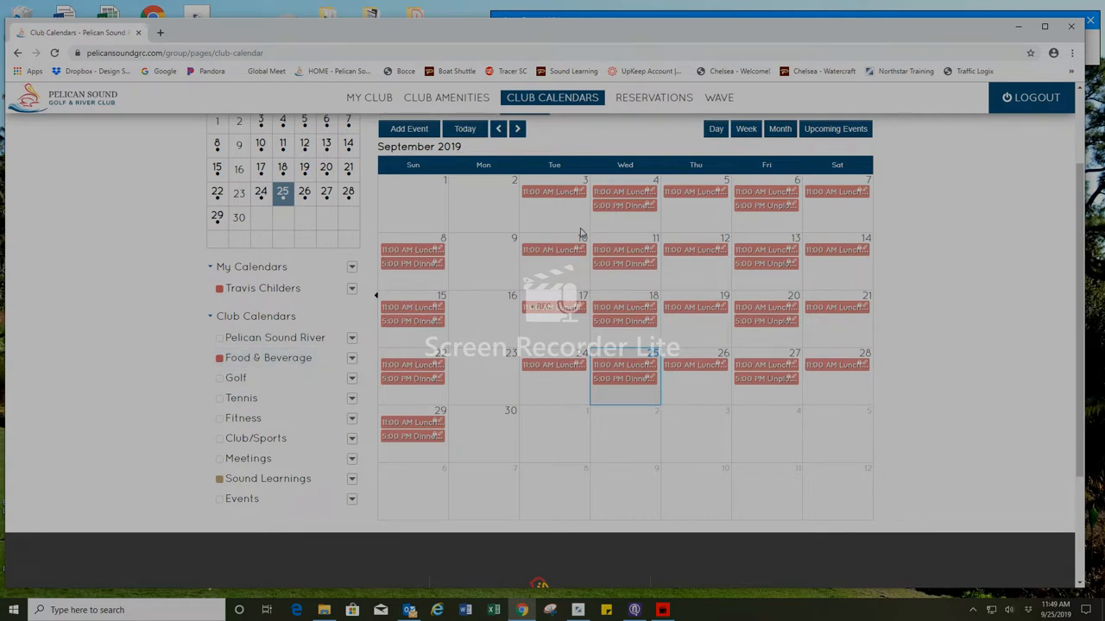
mouse_move(582, 337)
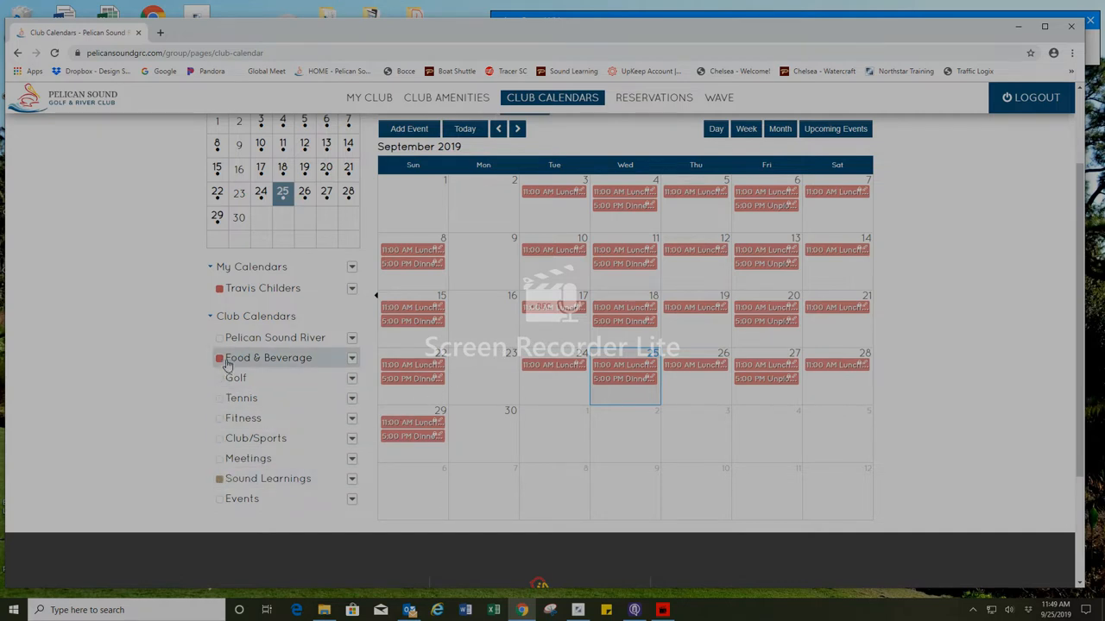
left_click(219, 358)
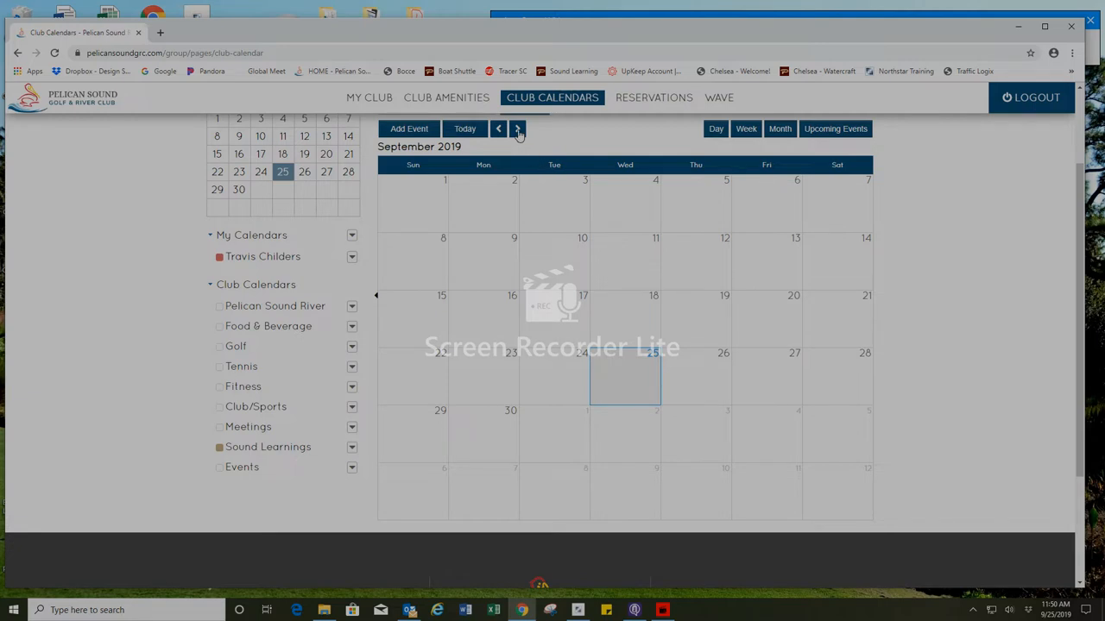
Step: Advance to November 2019 and open the 1:00 PM 'Do I need a cloud in a sunny FL?' event
left_click(517, 129)
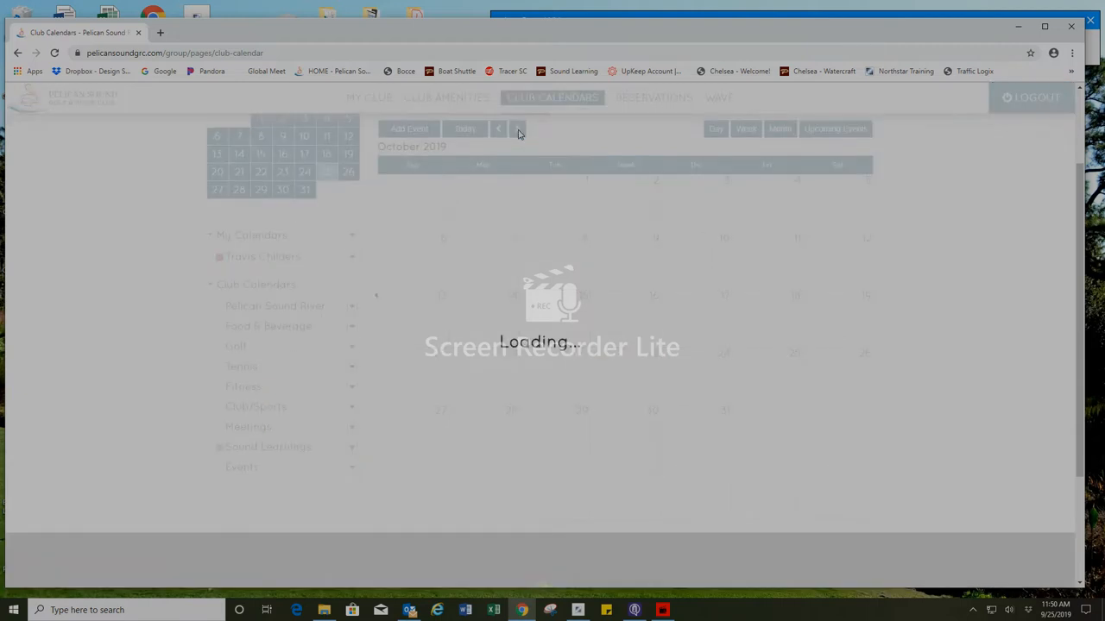
left_click(518, 129)
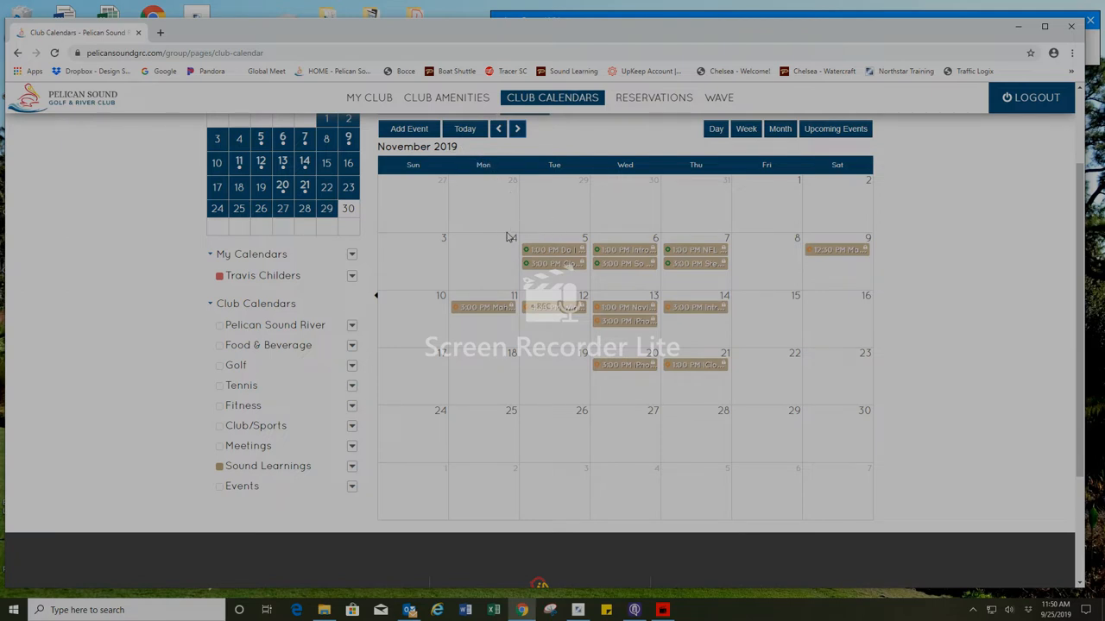
mouse_move(751, 240)
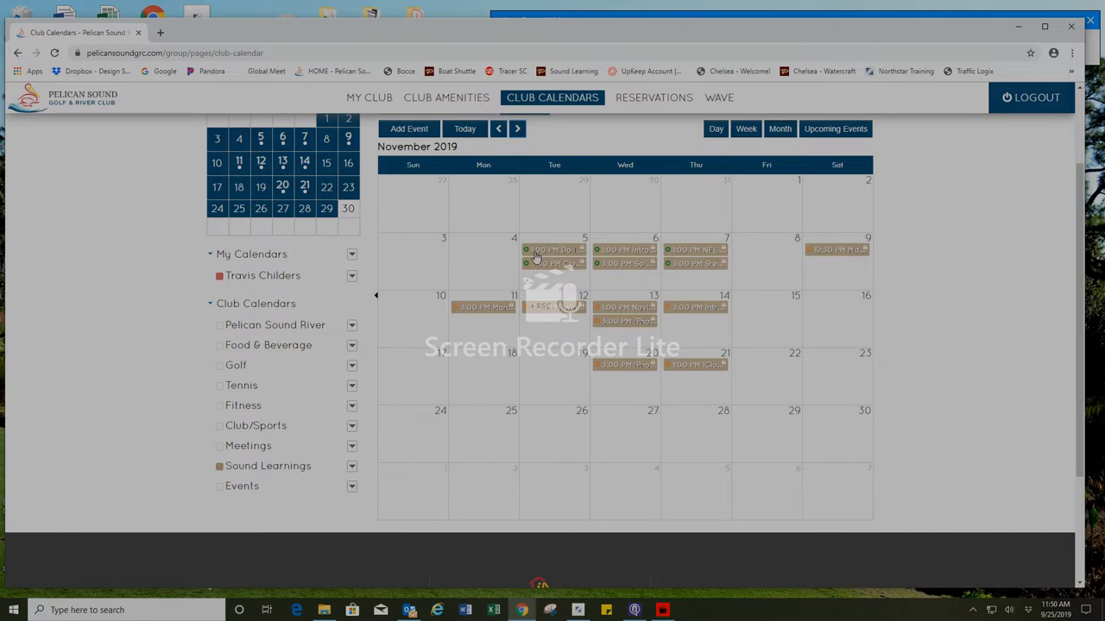
mouse_move(554, 249)
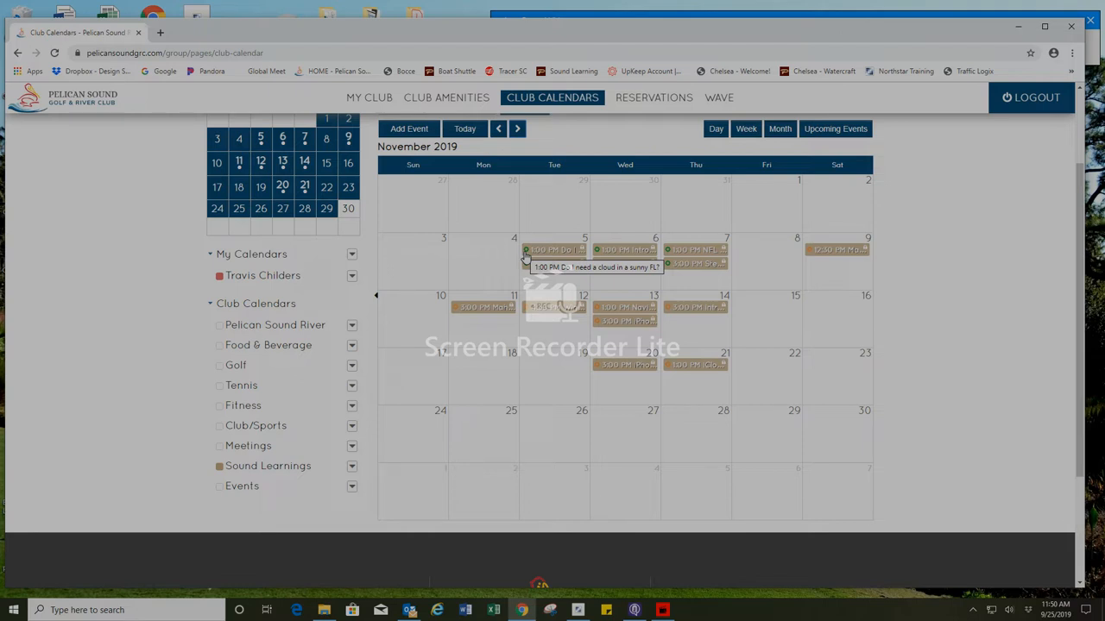
mouse_move(557, 257)
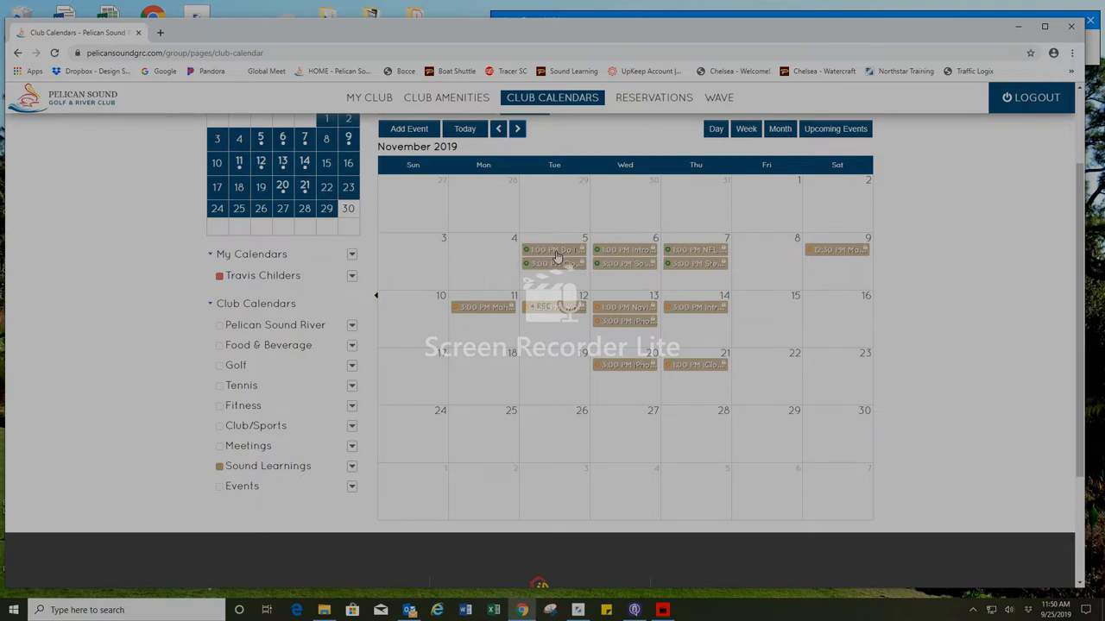
mouse_move(554, 250)
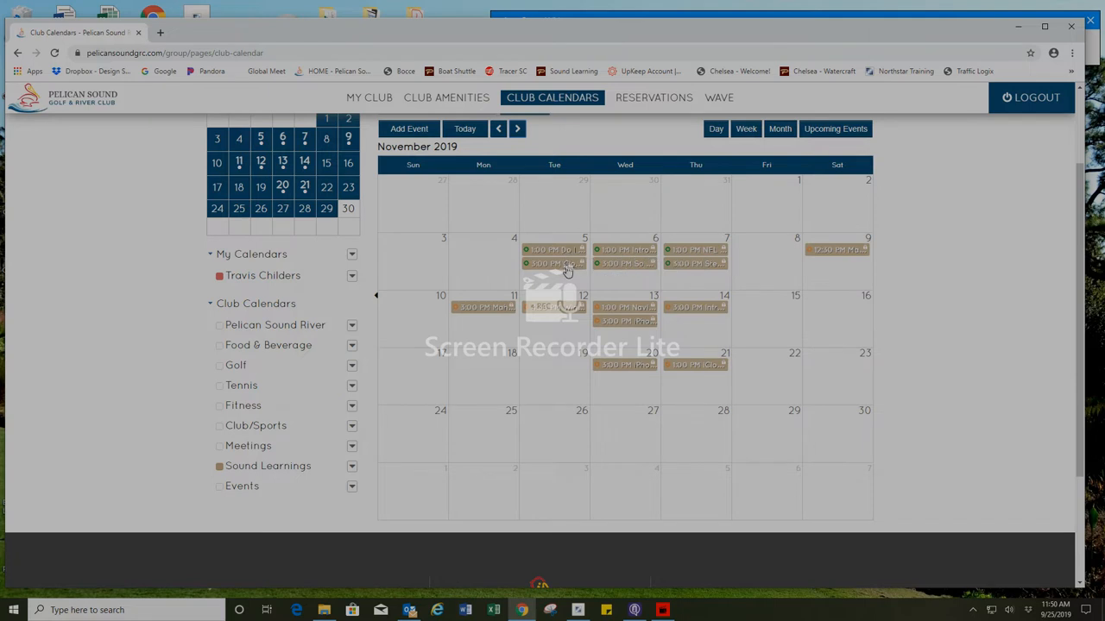
mouse_move(626, 250)
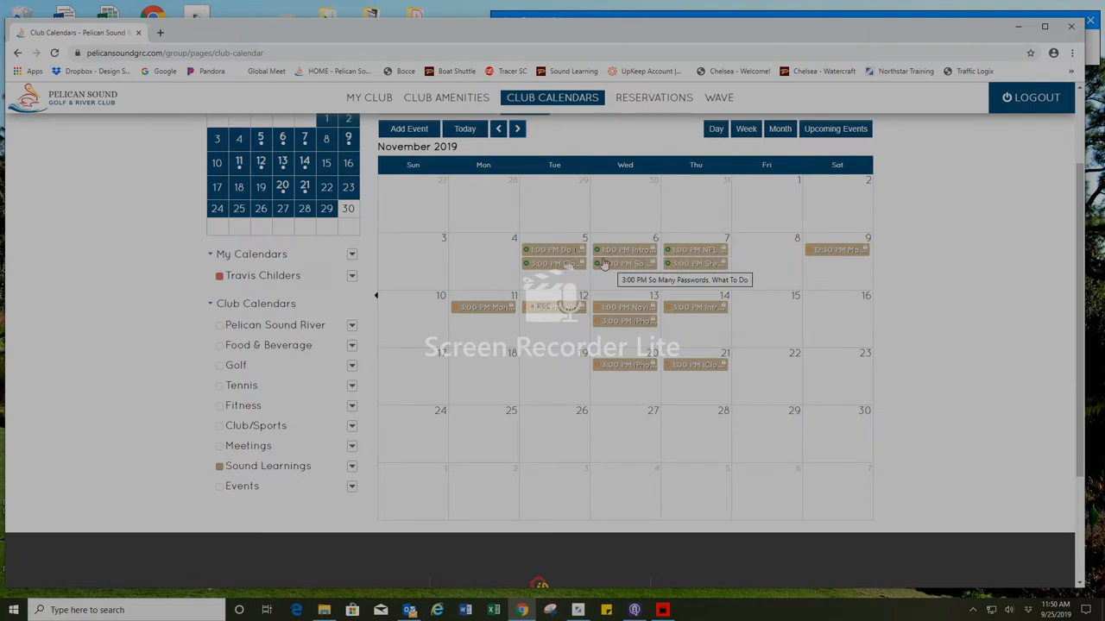
left_click(553, 249)
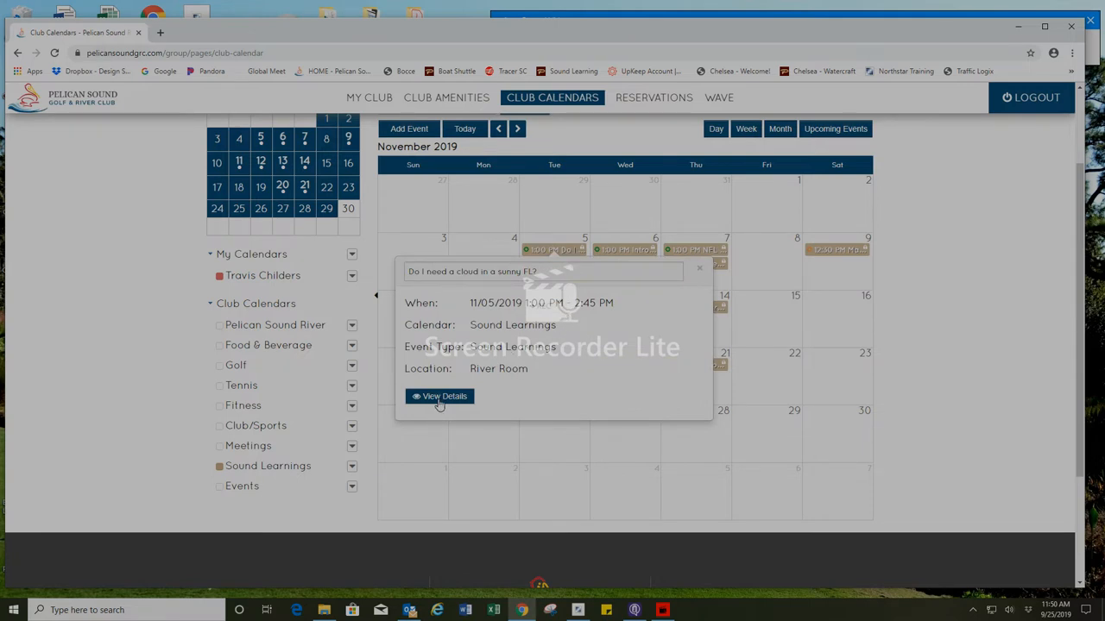
mouse_move(441, 400)
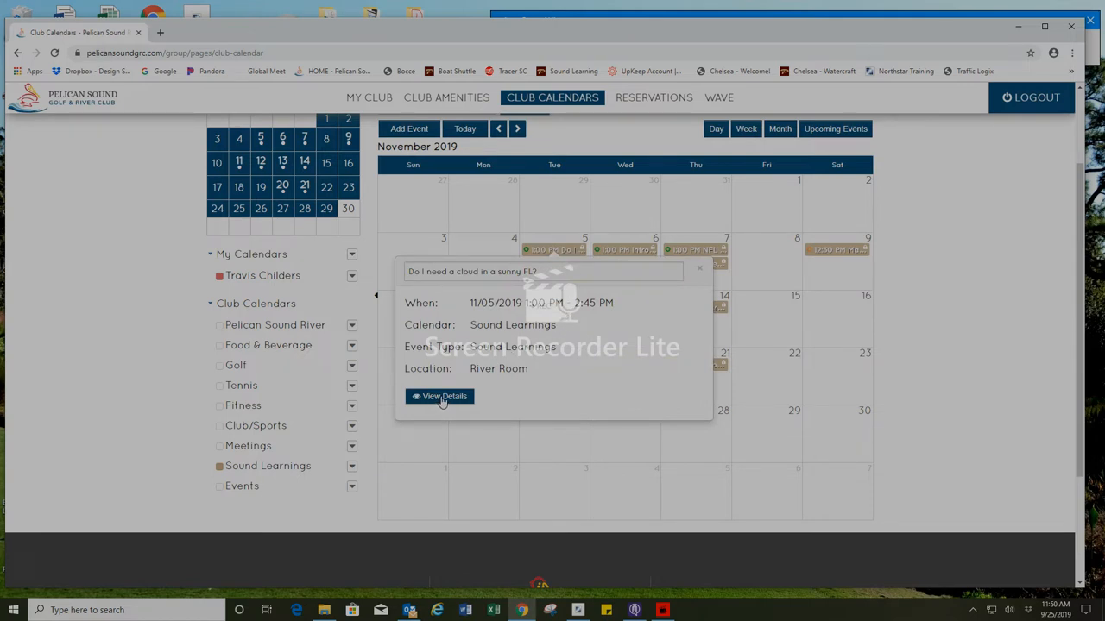
Step: View the cloud class's full details and scroll to its booking form, showing 40 spots
left_click(439, 396)
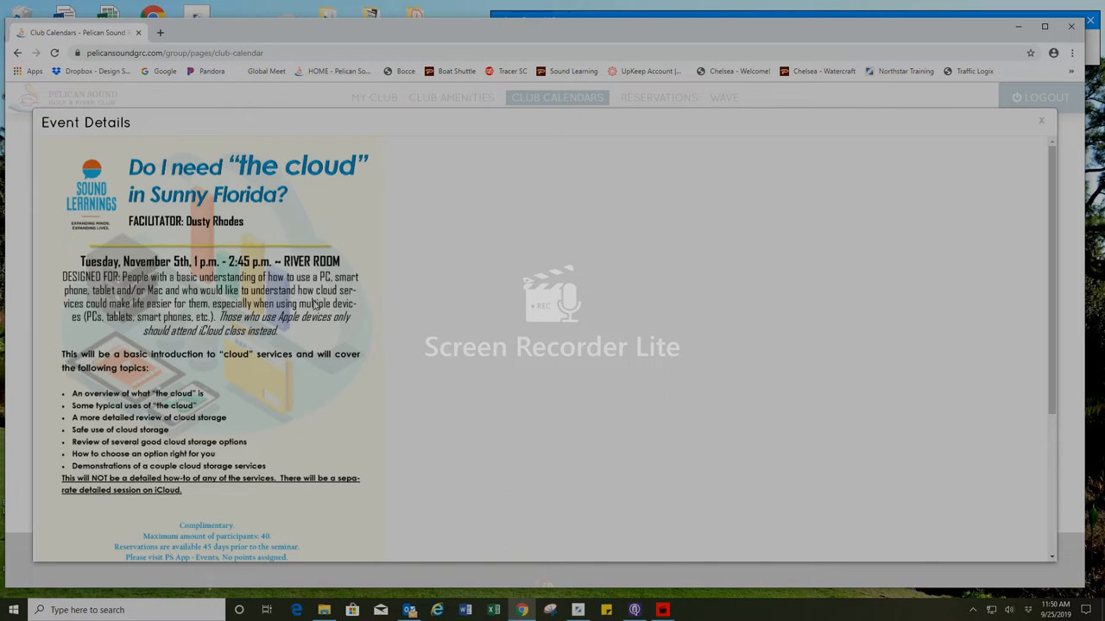
mouse_move(434, 319)
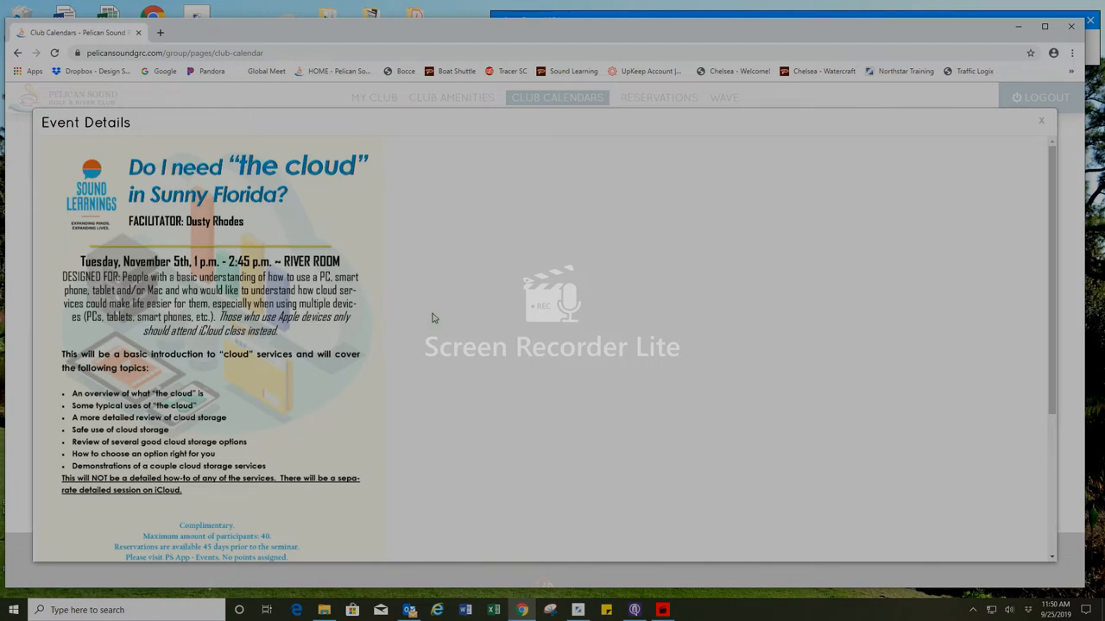
scroll("down", 3)
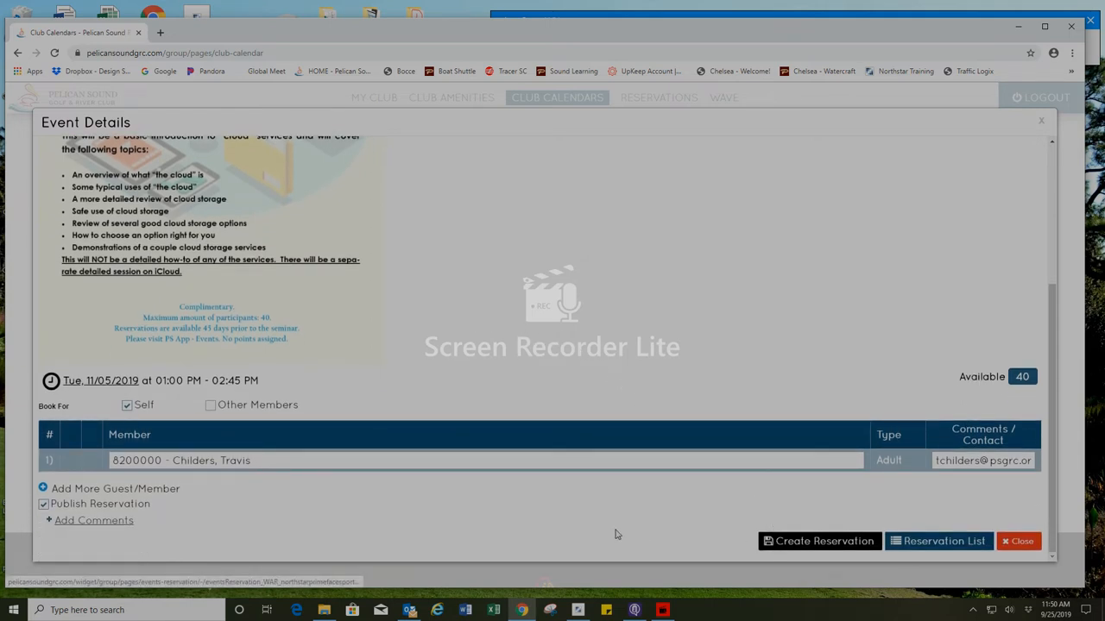
mouse_move(344, 471)
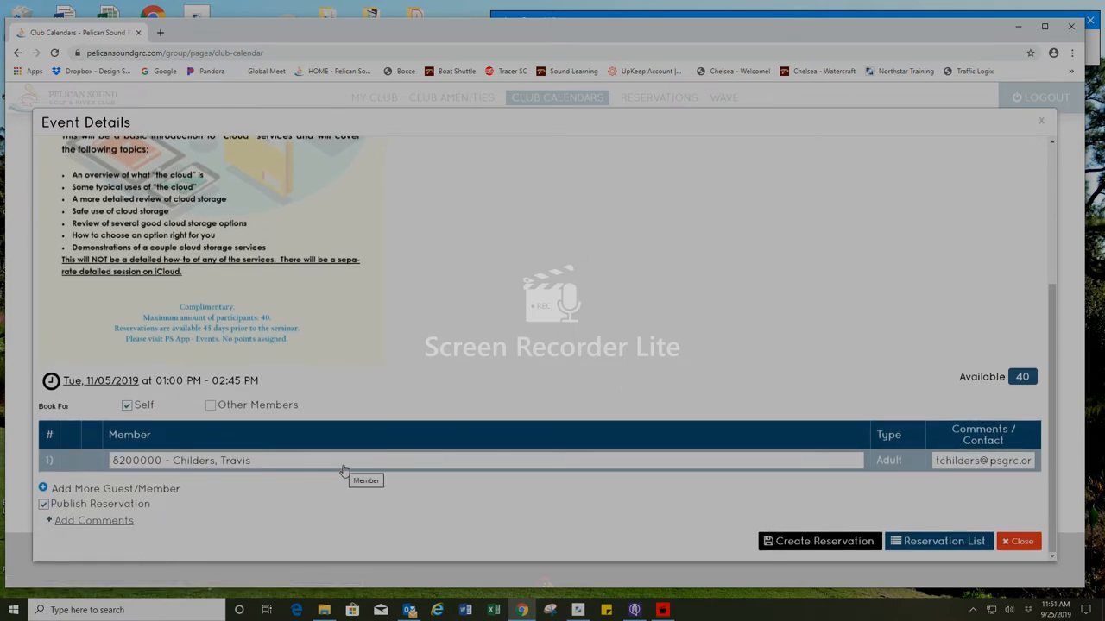
mouse_move(845, 471)
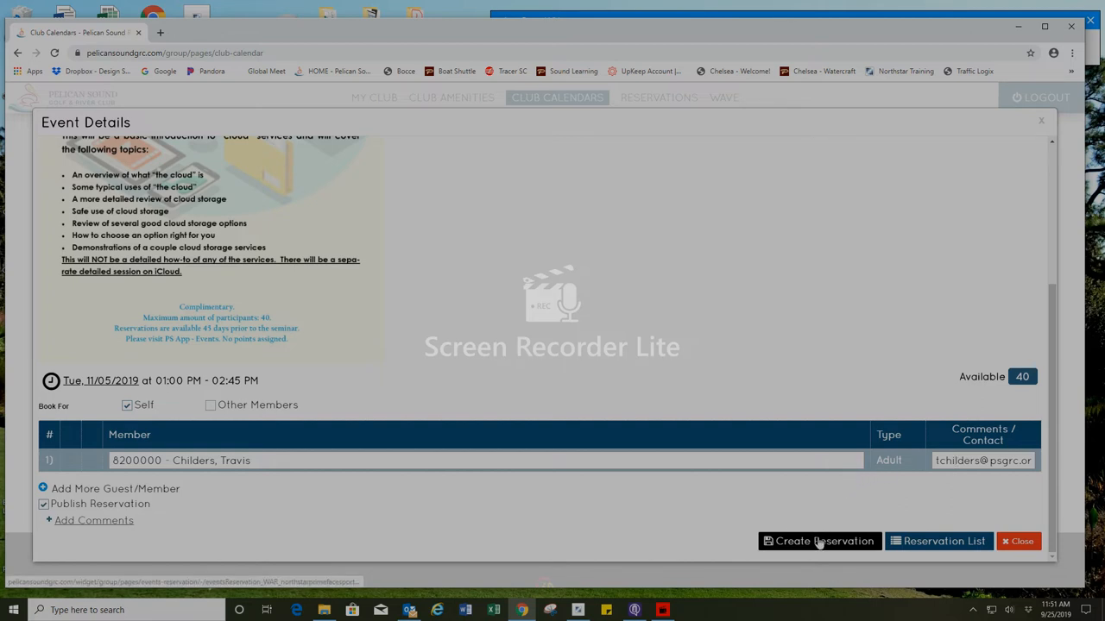
Step: Create a reservation for yourself in the November 5 cloud class, leaving 39 spots
left_click(818, 541)
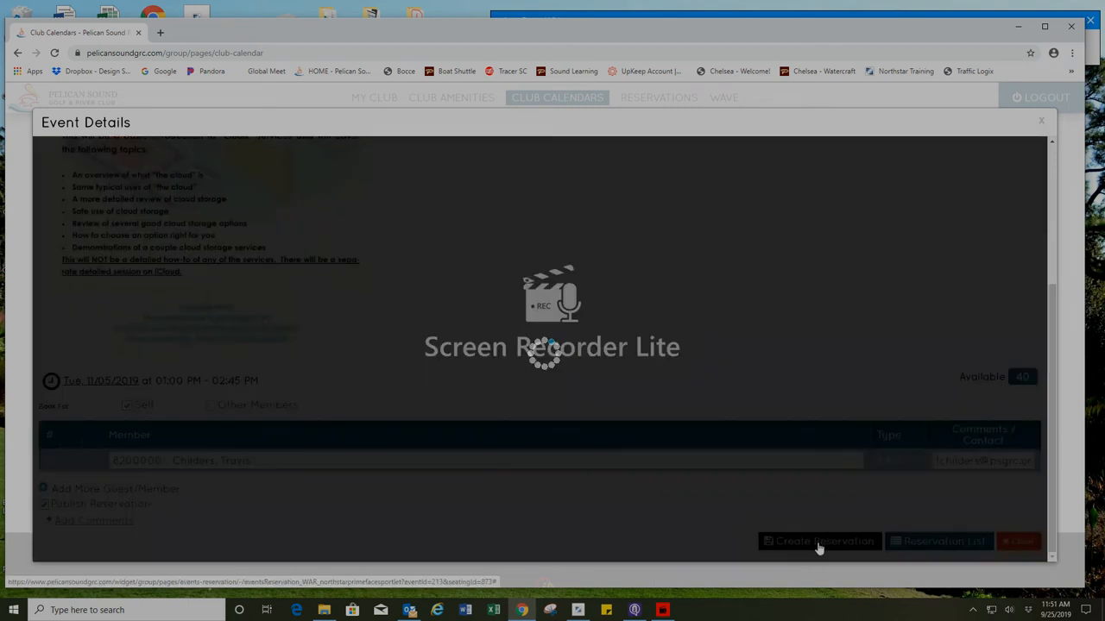
left_click(818, 541)
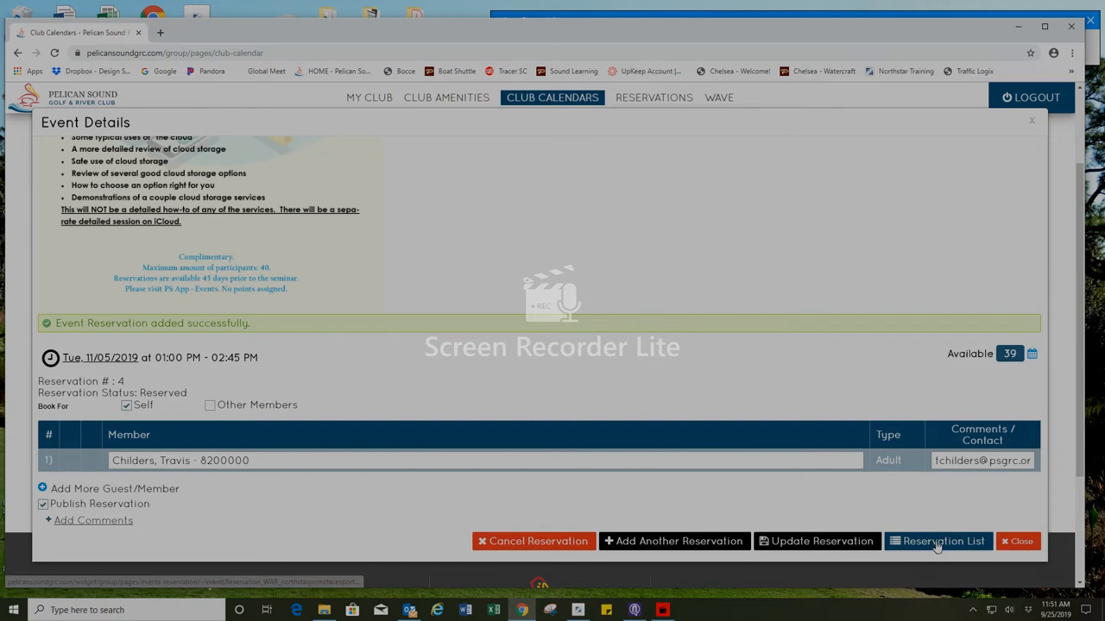
left_click(937, 541)
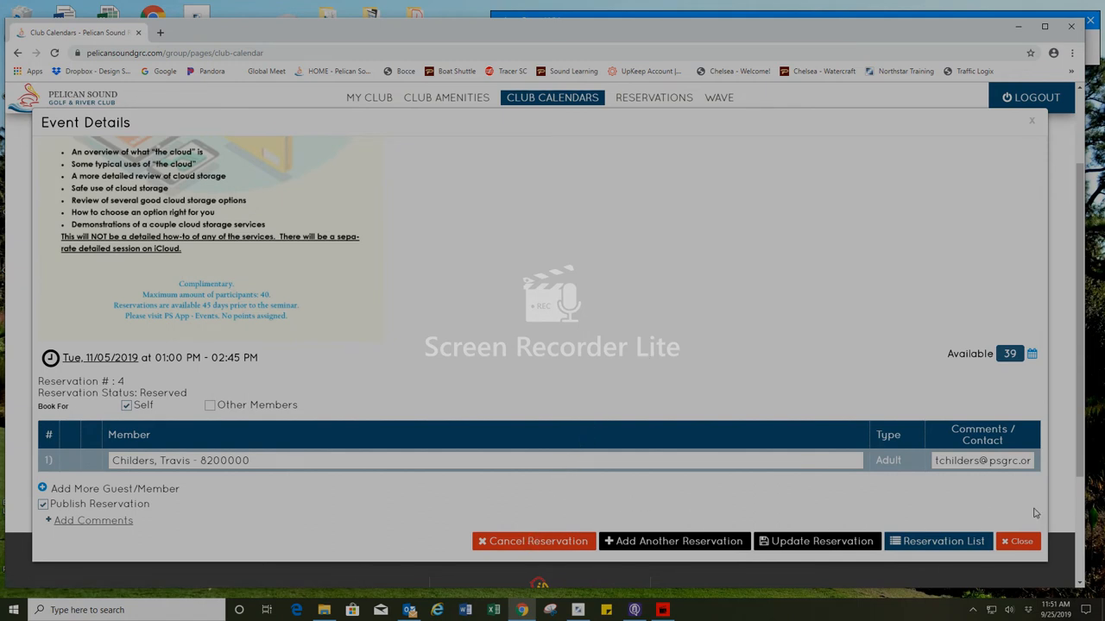
mouse_move(708, 333)
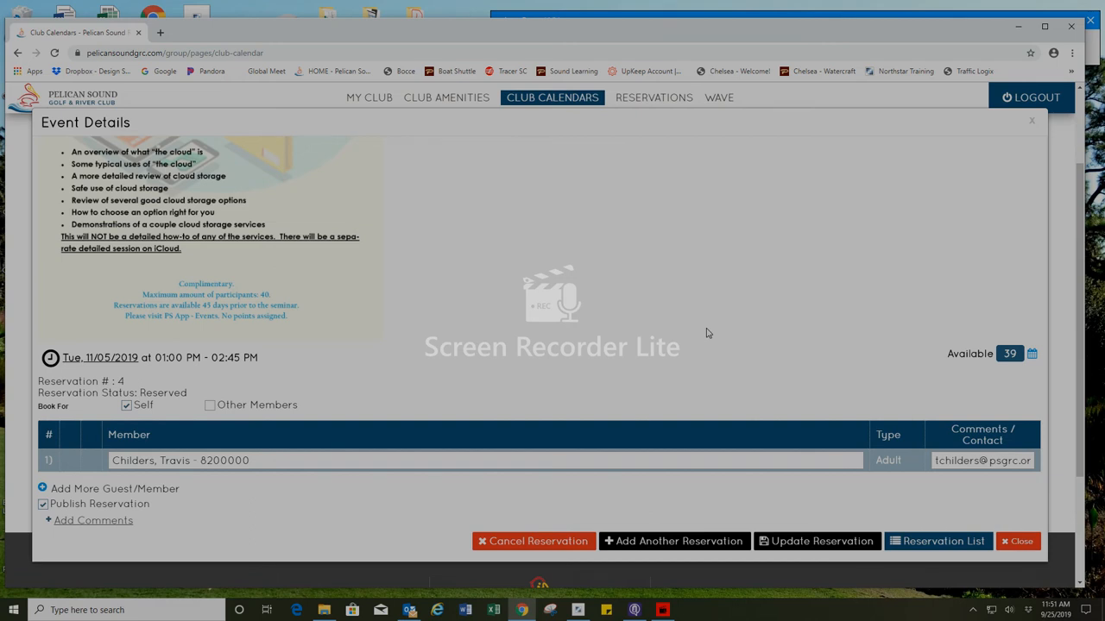